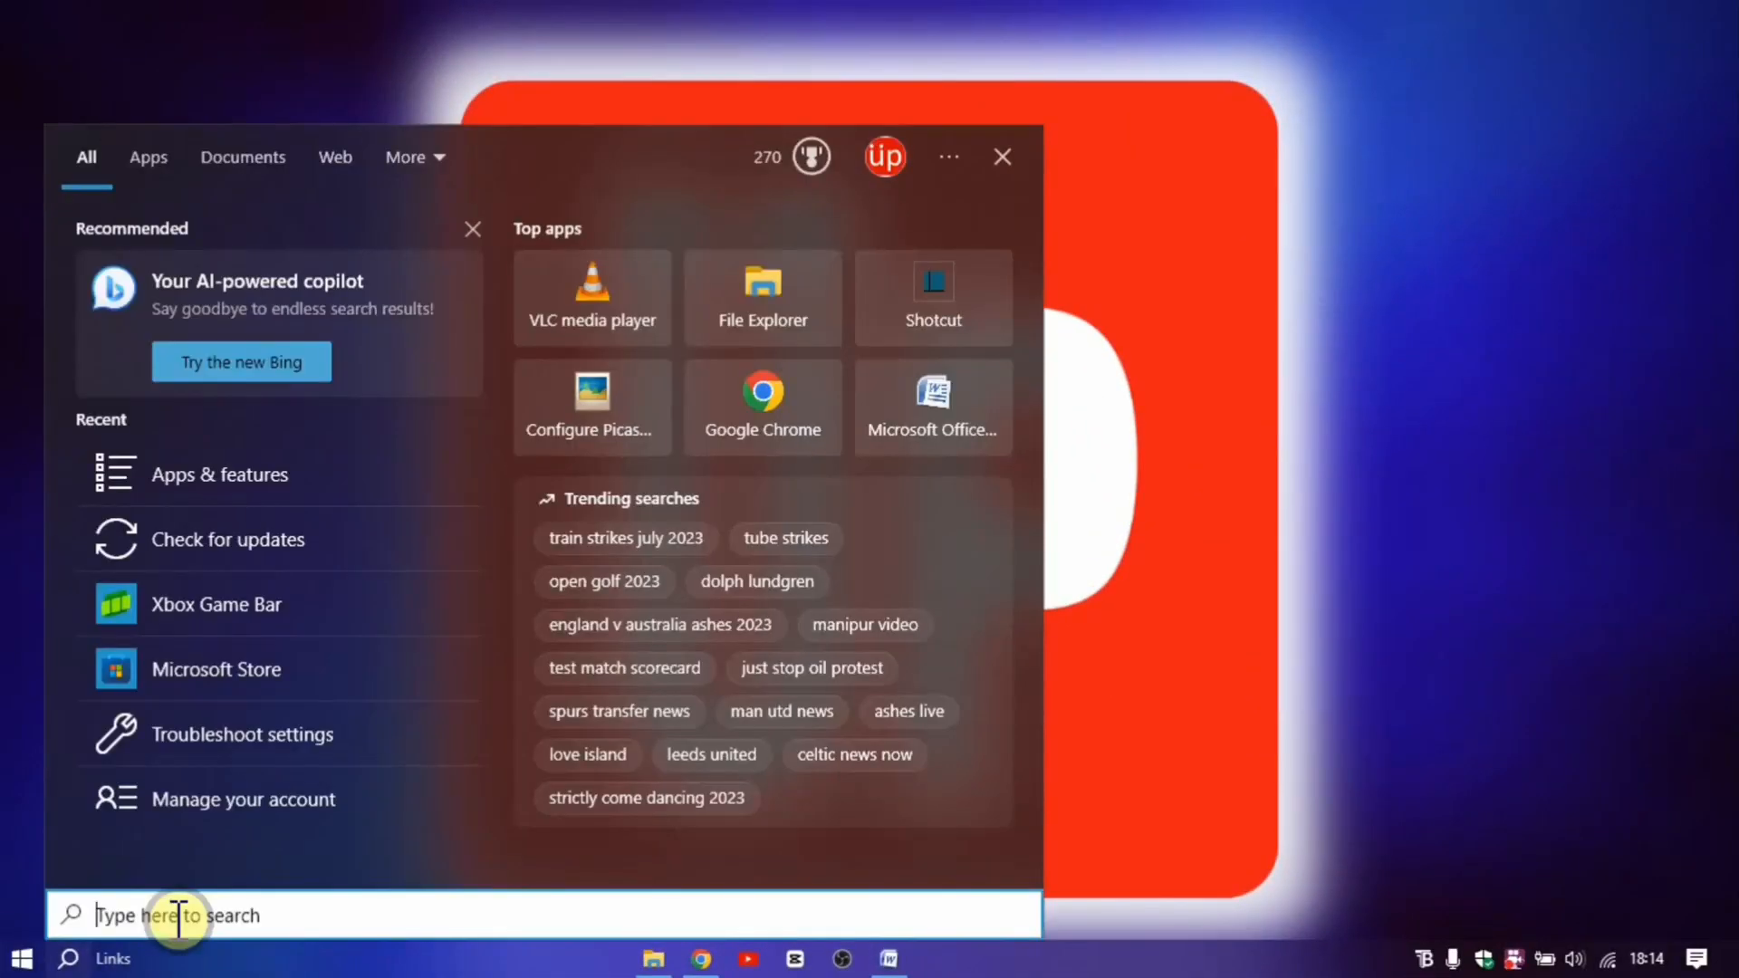
- Go to Apps & features from Windows Search to locate the Microsoft Store entry
click(220, 475)
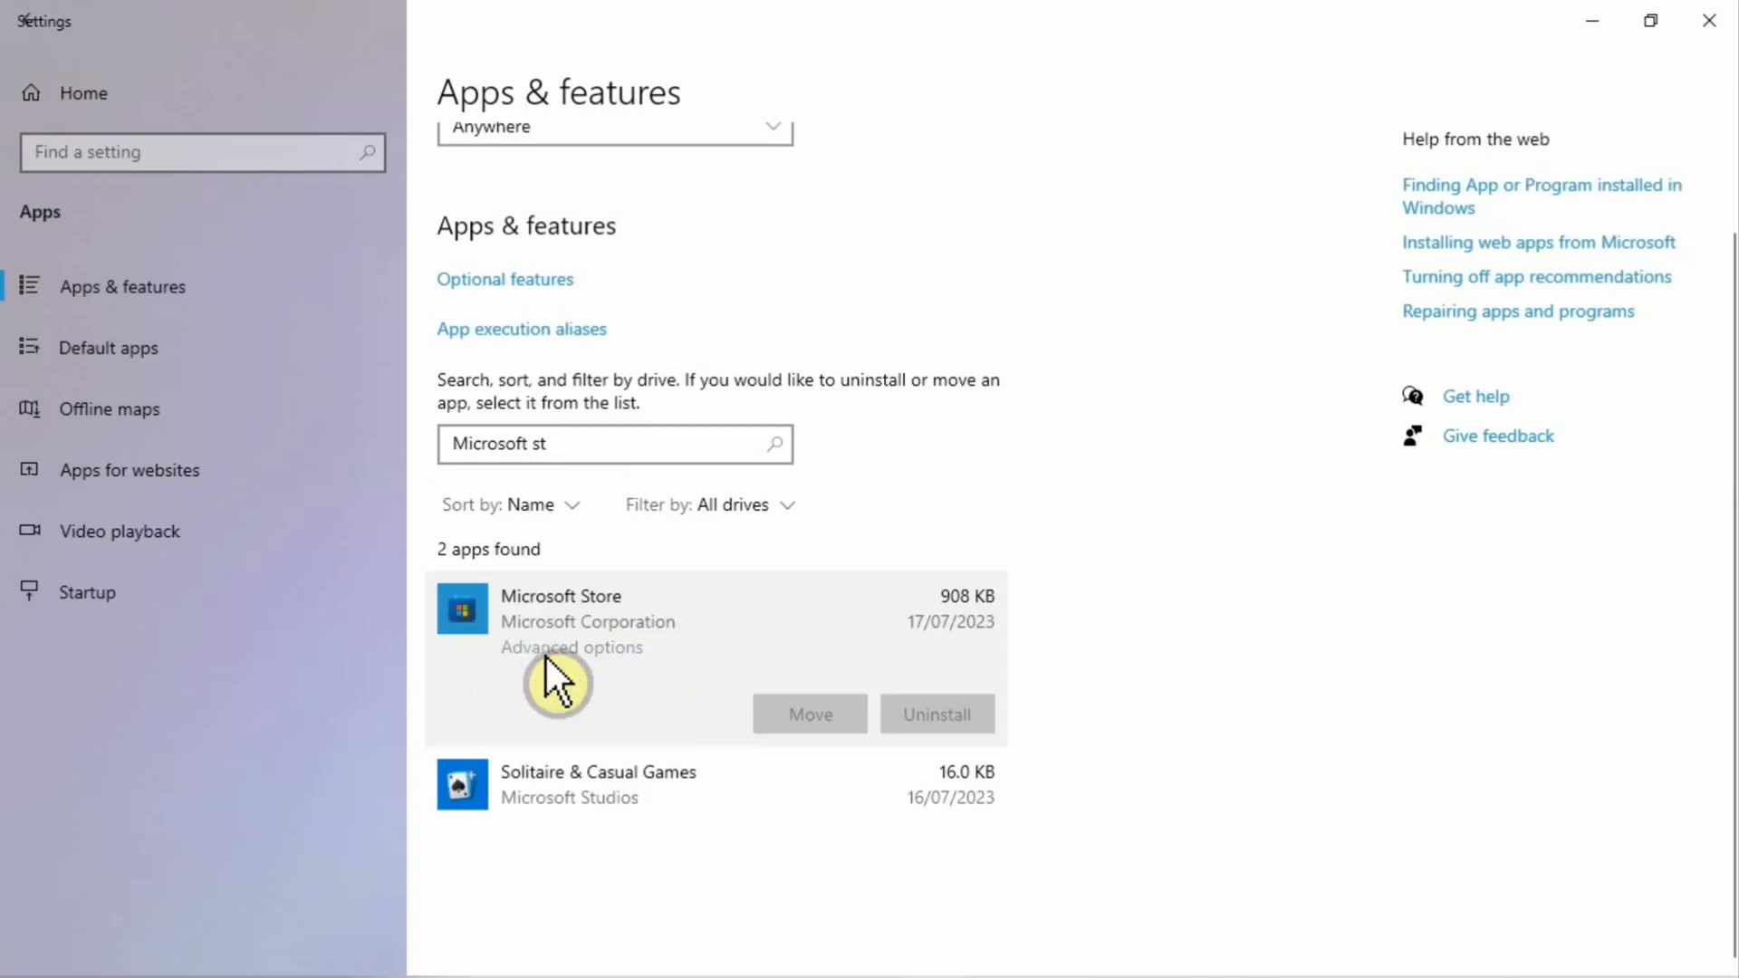
- Reach Microsoft Store's advanced options with its Repair and Reset settings
click(572, 647)
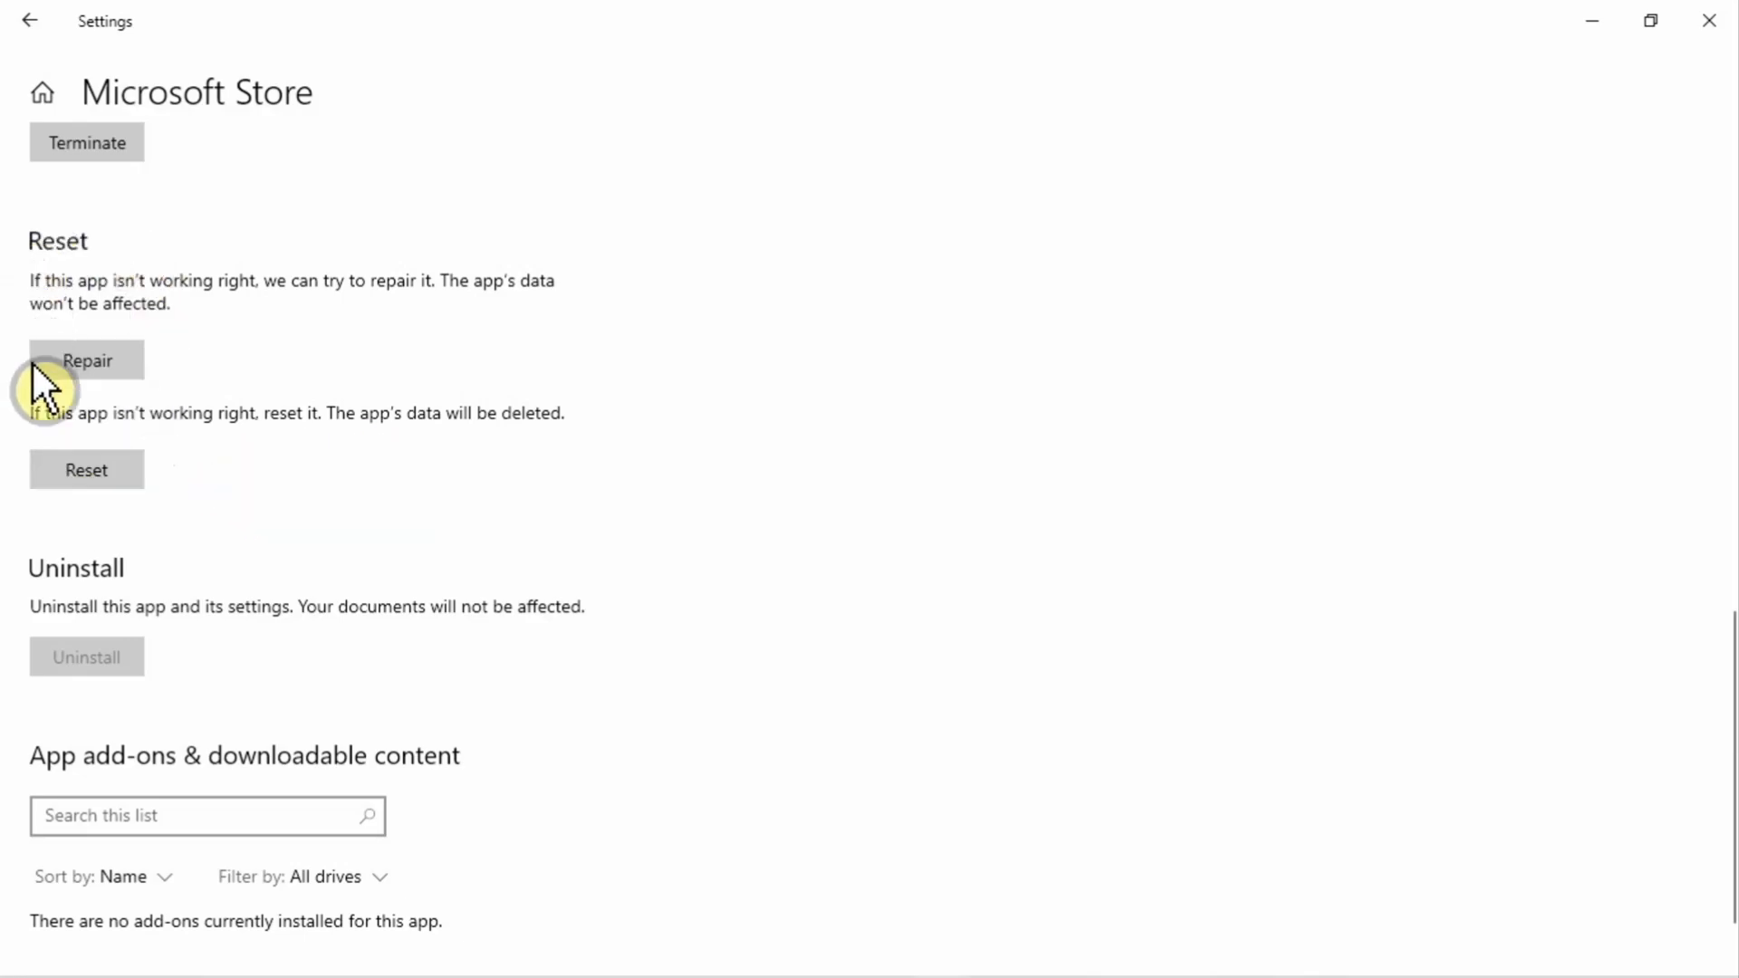
mouse_move(140, 407)
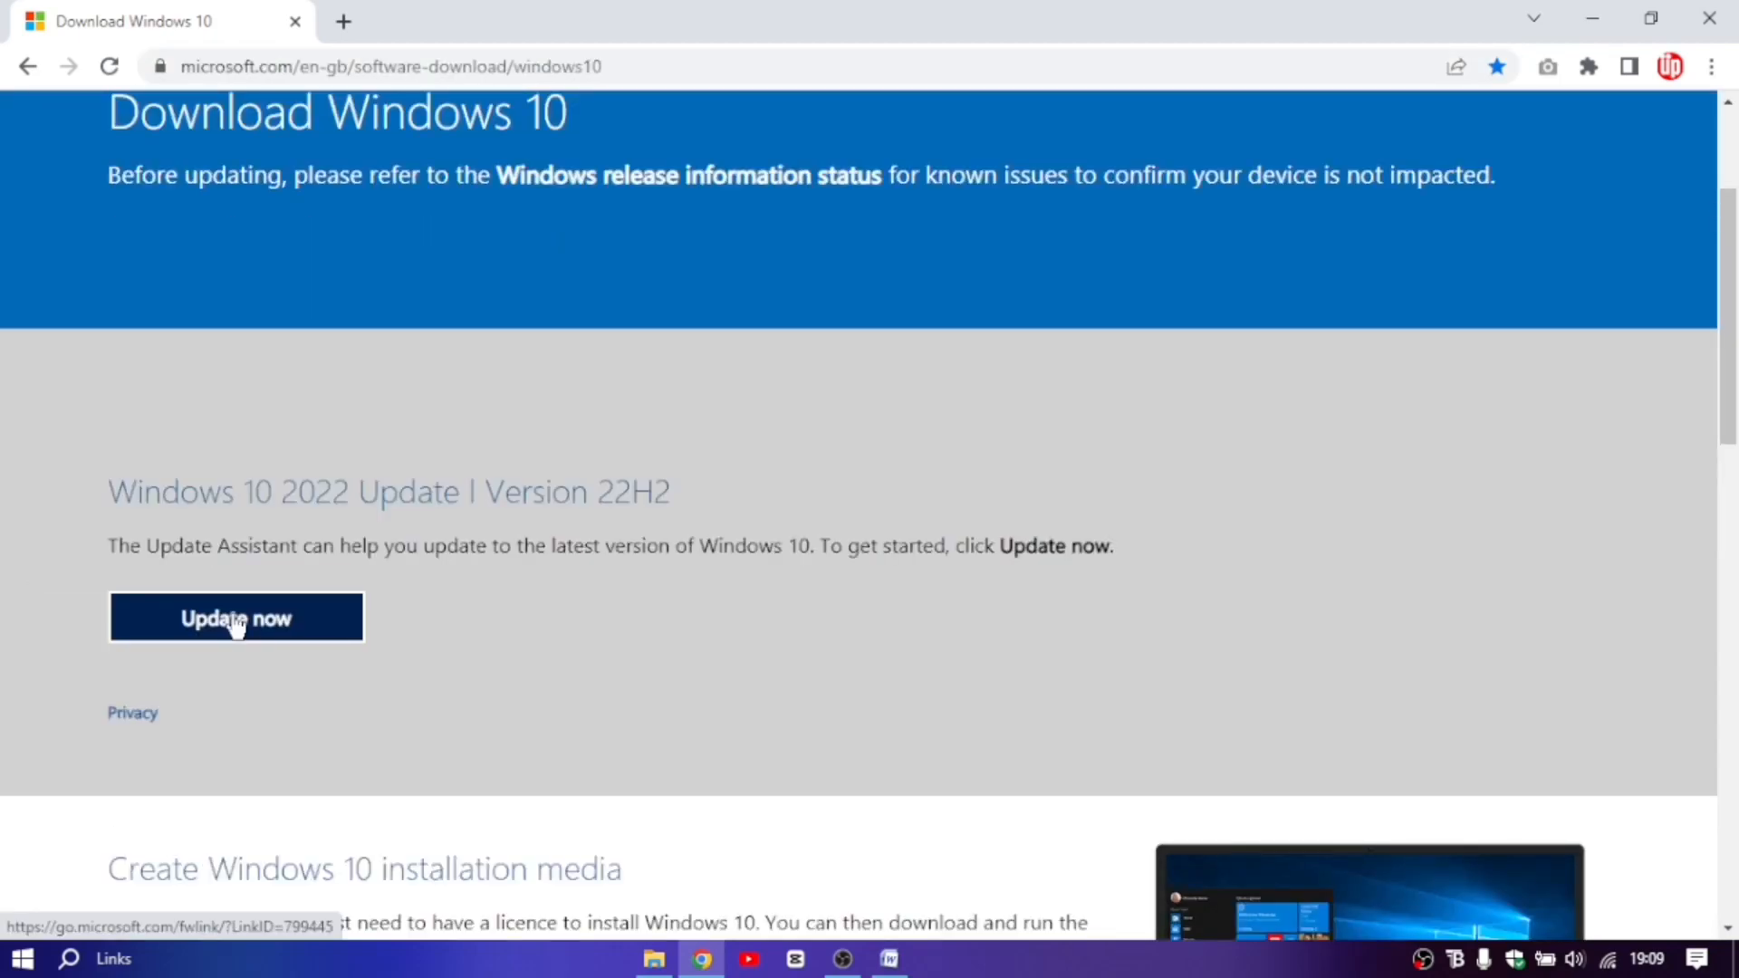
- Download the Windows 10 Update Assistant from Microsoft's page and launch the Windows10Upgrade file
click(237, 617)
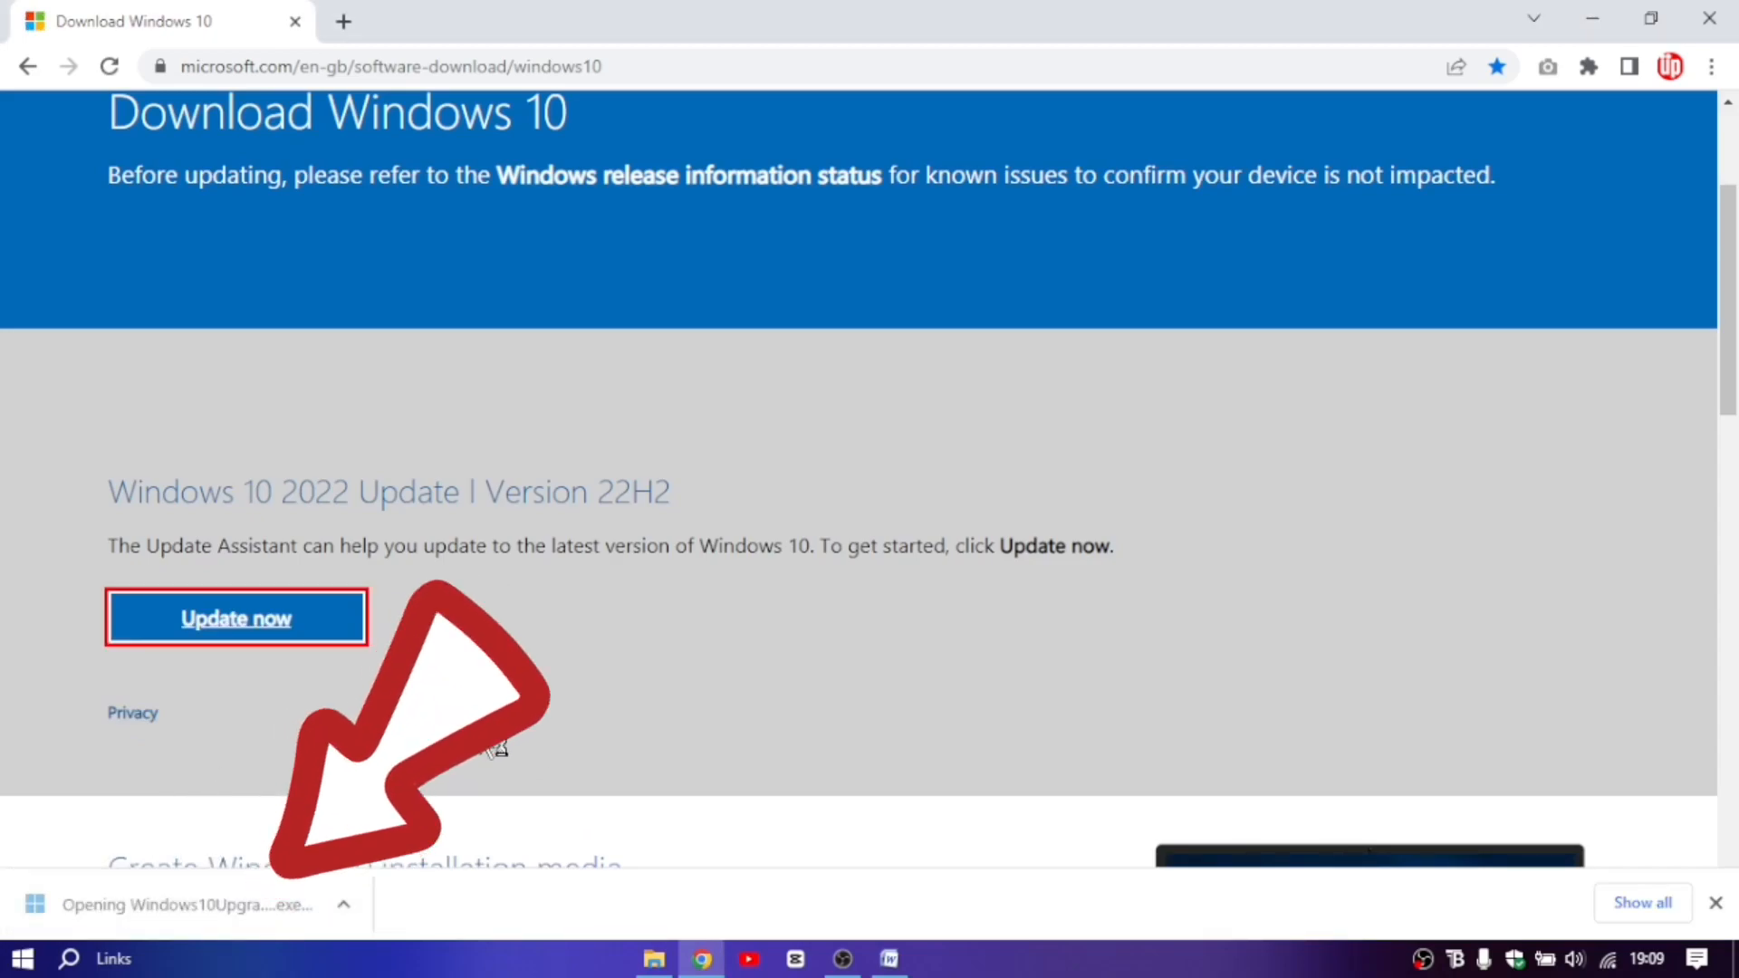
click(145, 902)
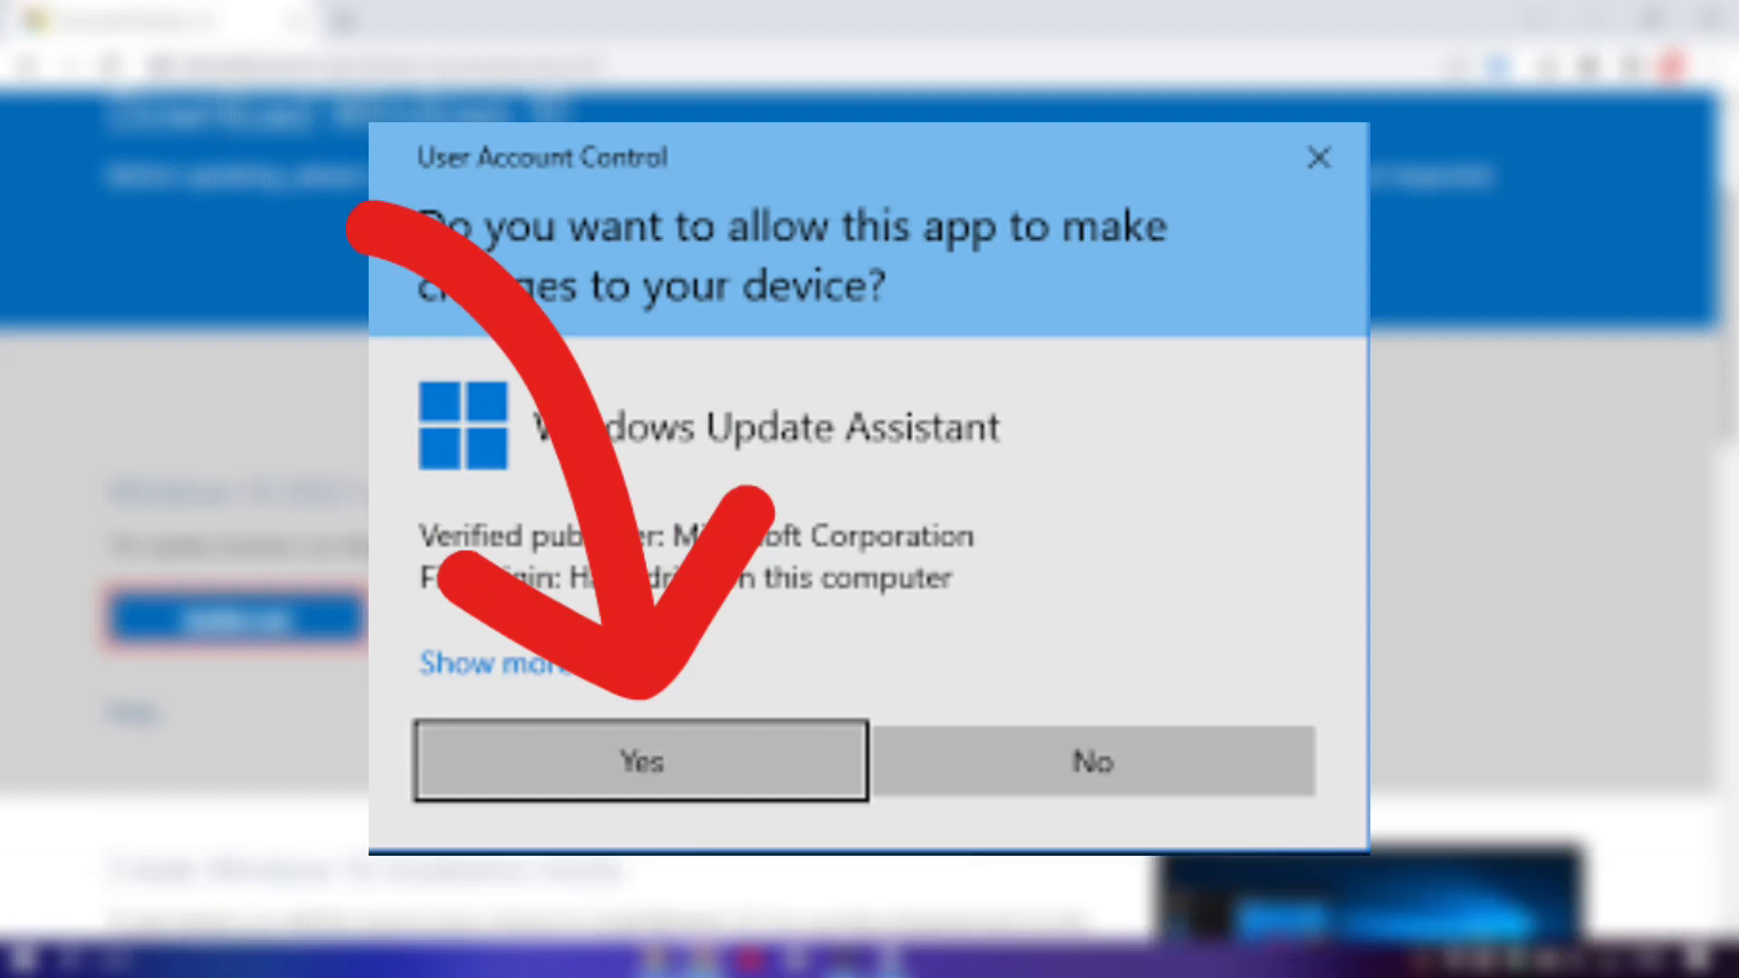
- Allow the Update Assistant to run, confirm Windows 10 is the latest version, and close it
click(638, 761)
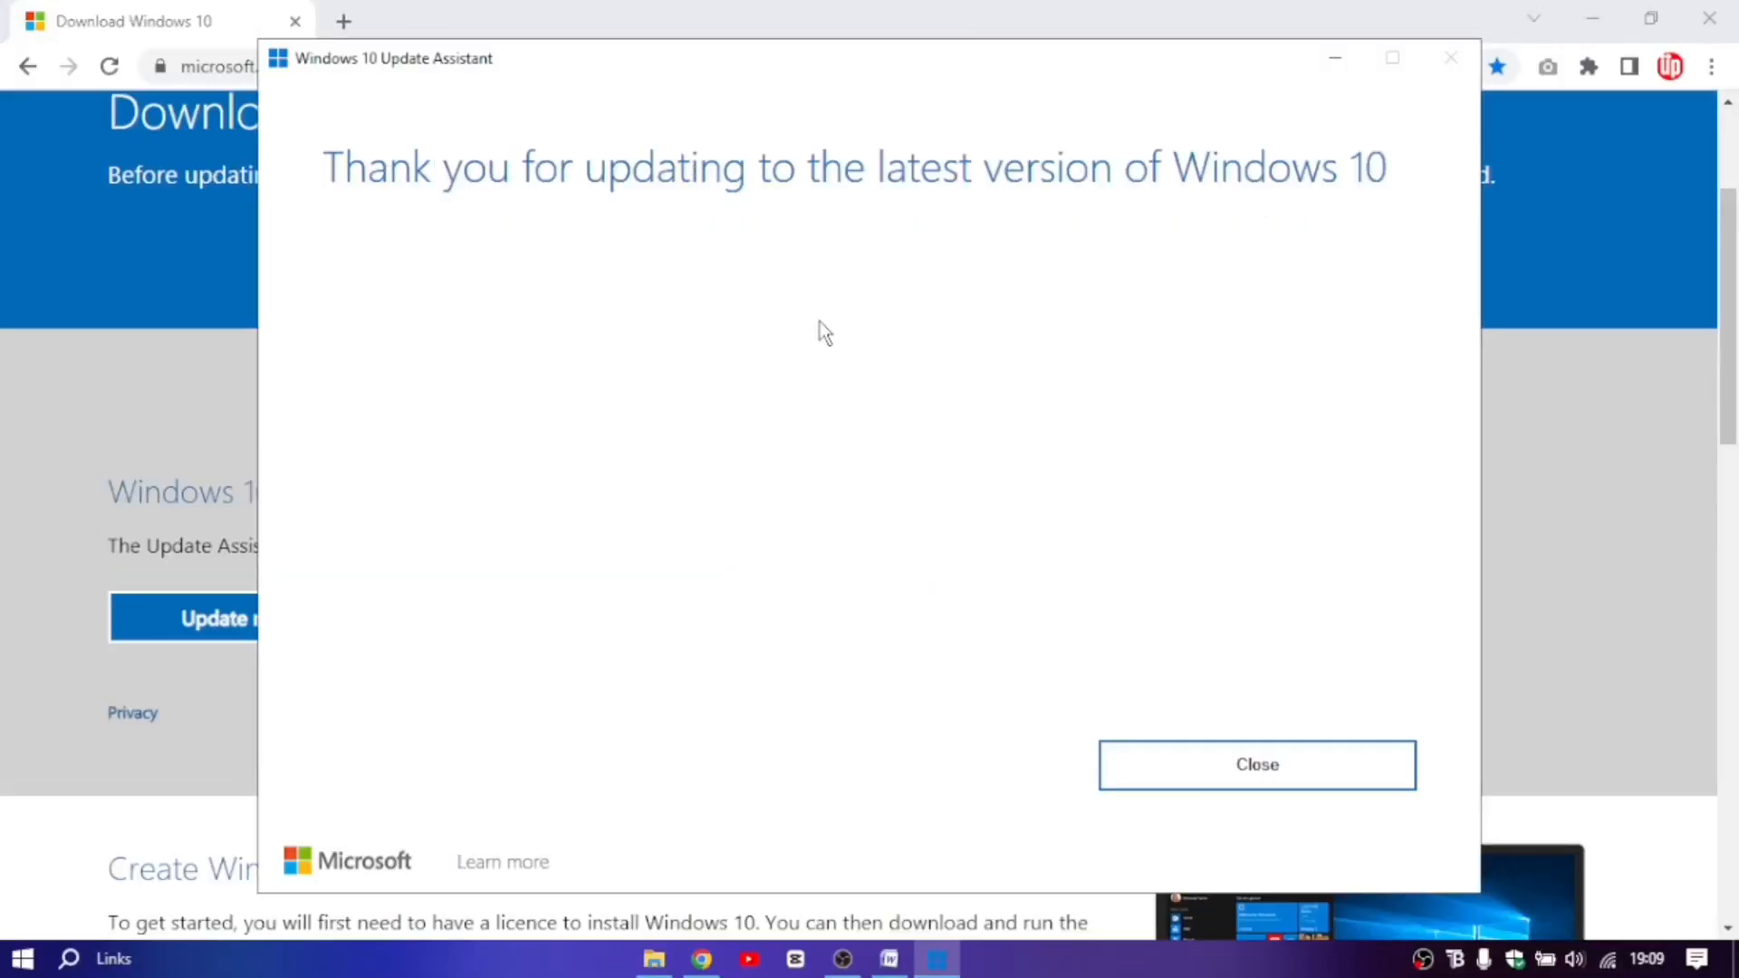
mouse_move(875, 311)
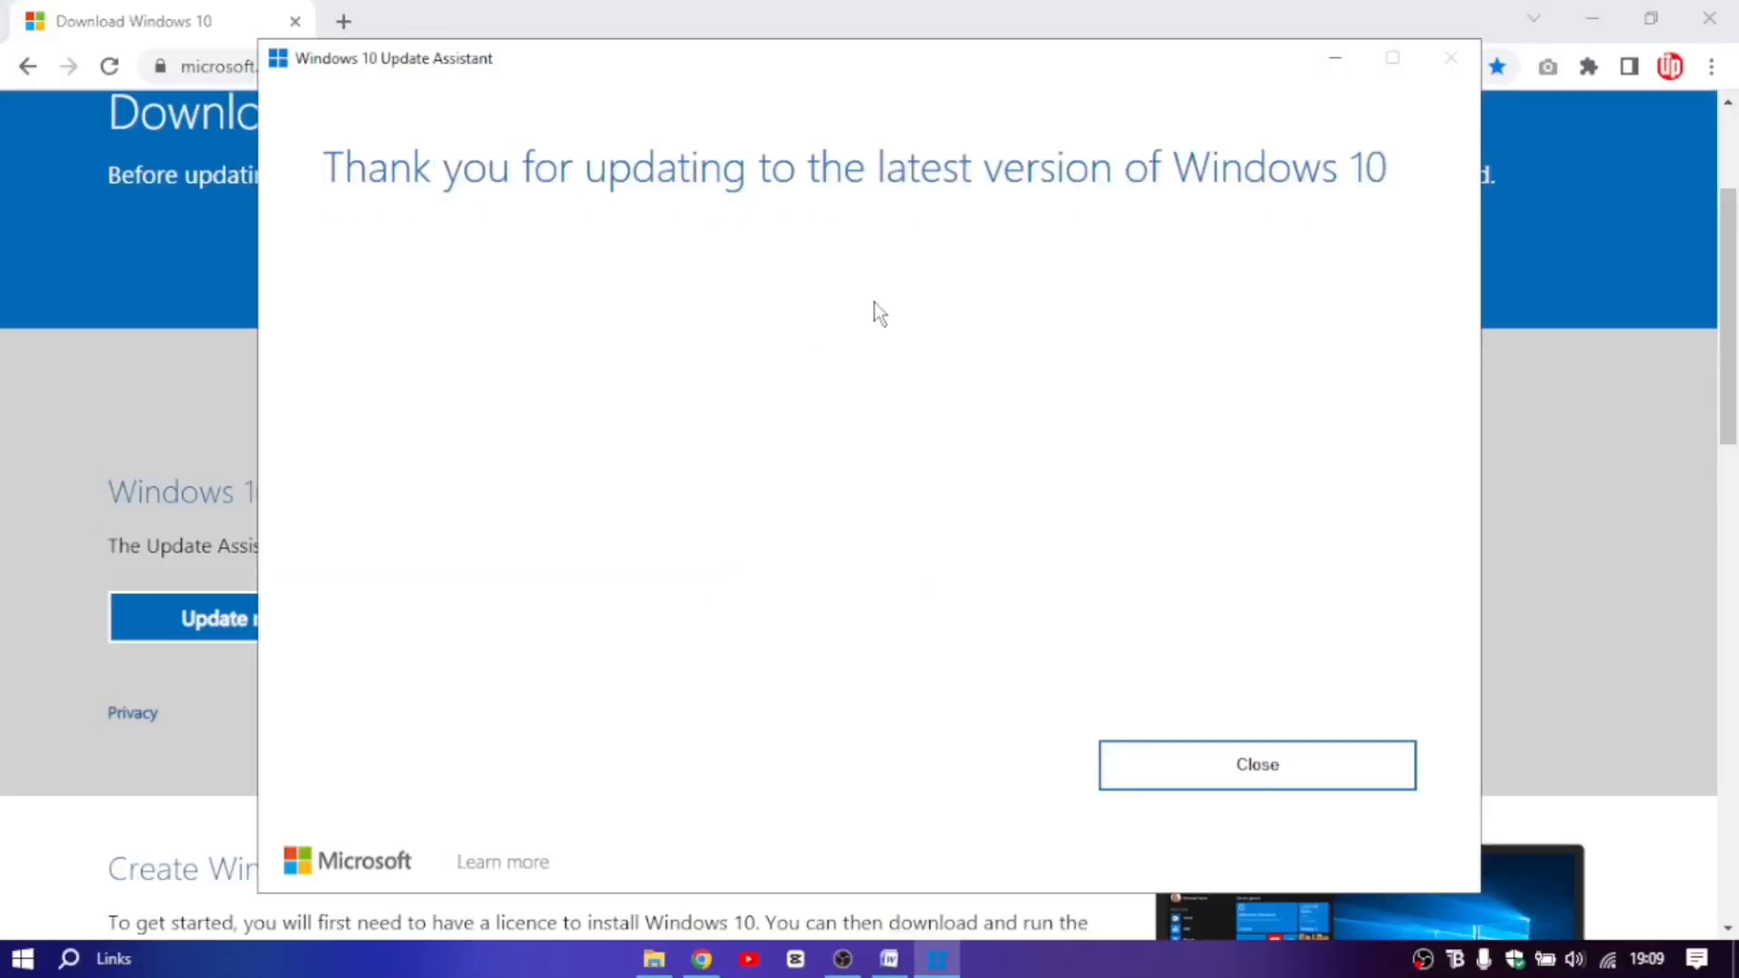
mouse_move(1062, 315)
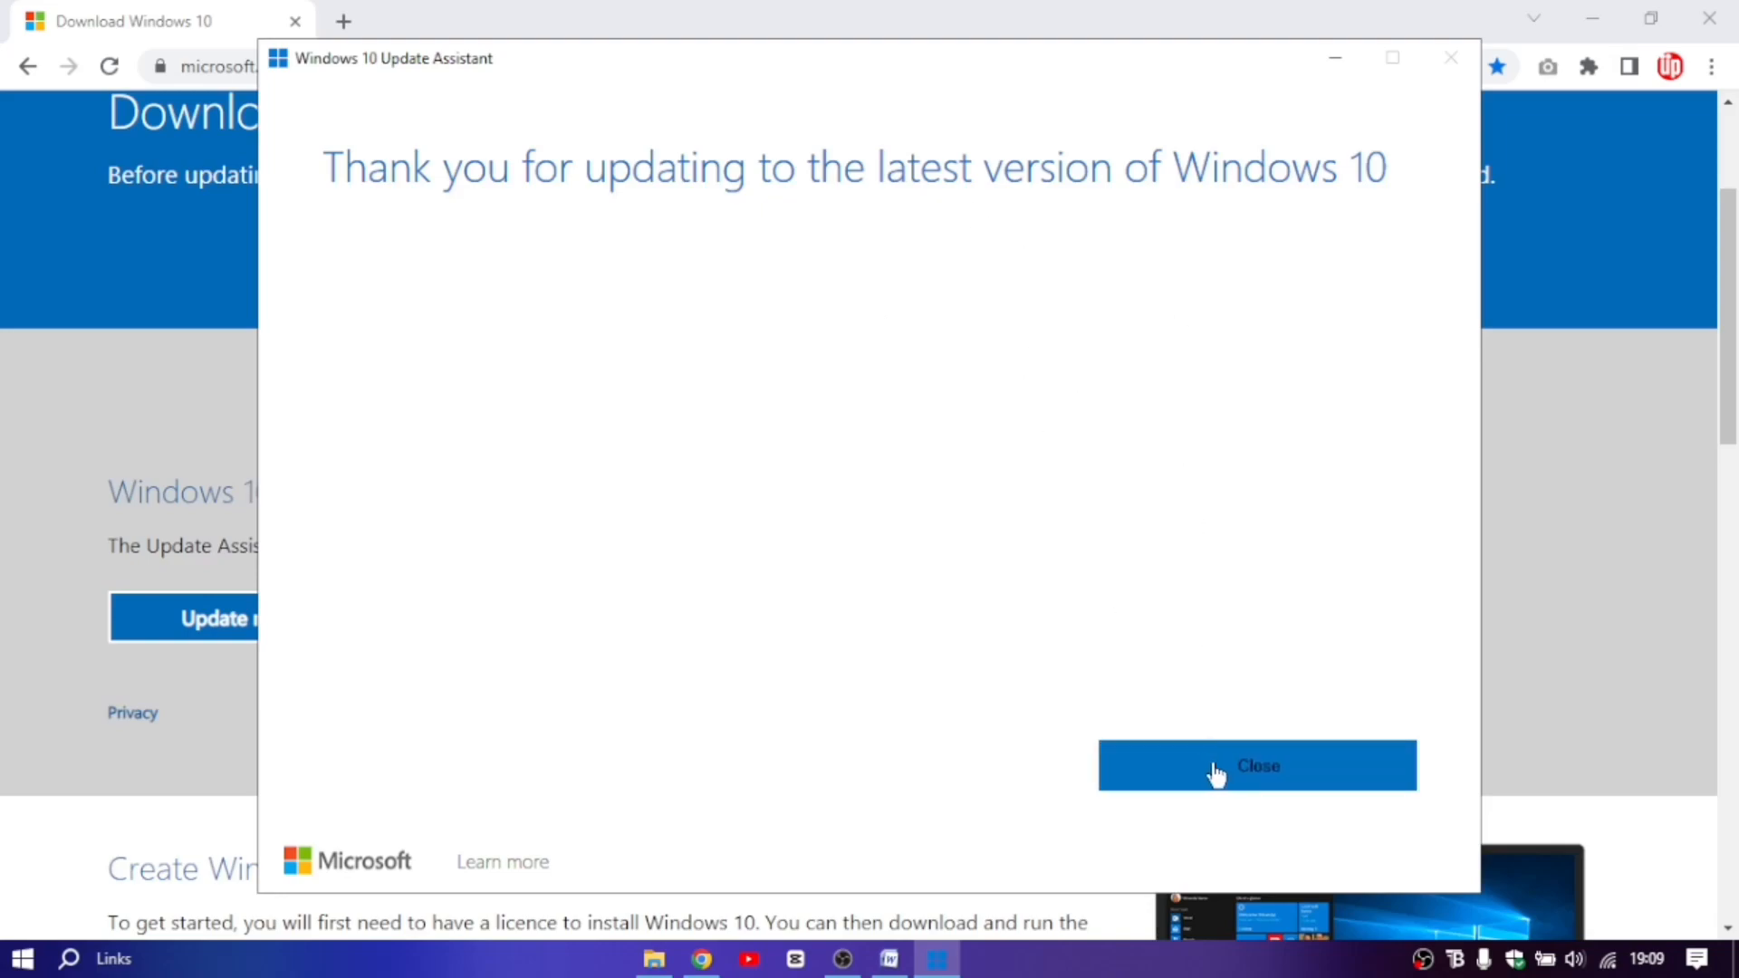
click(1258, 766)
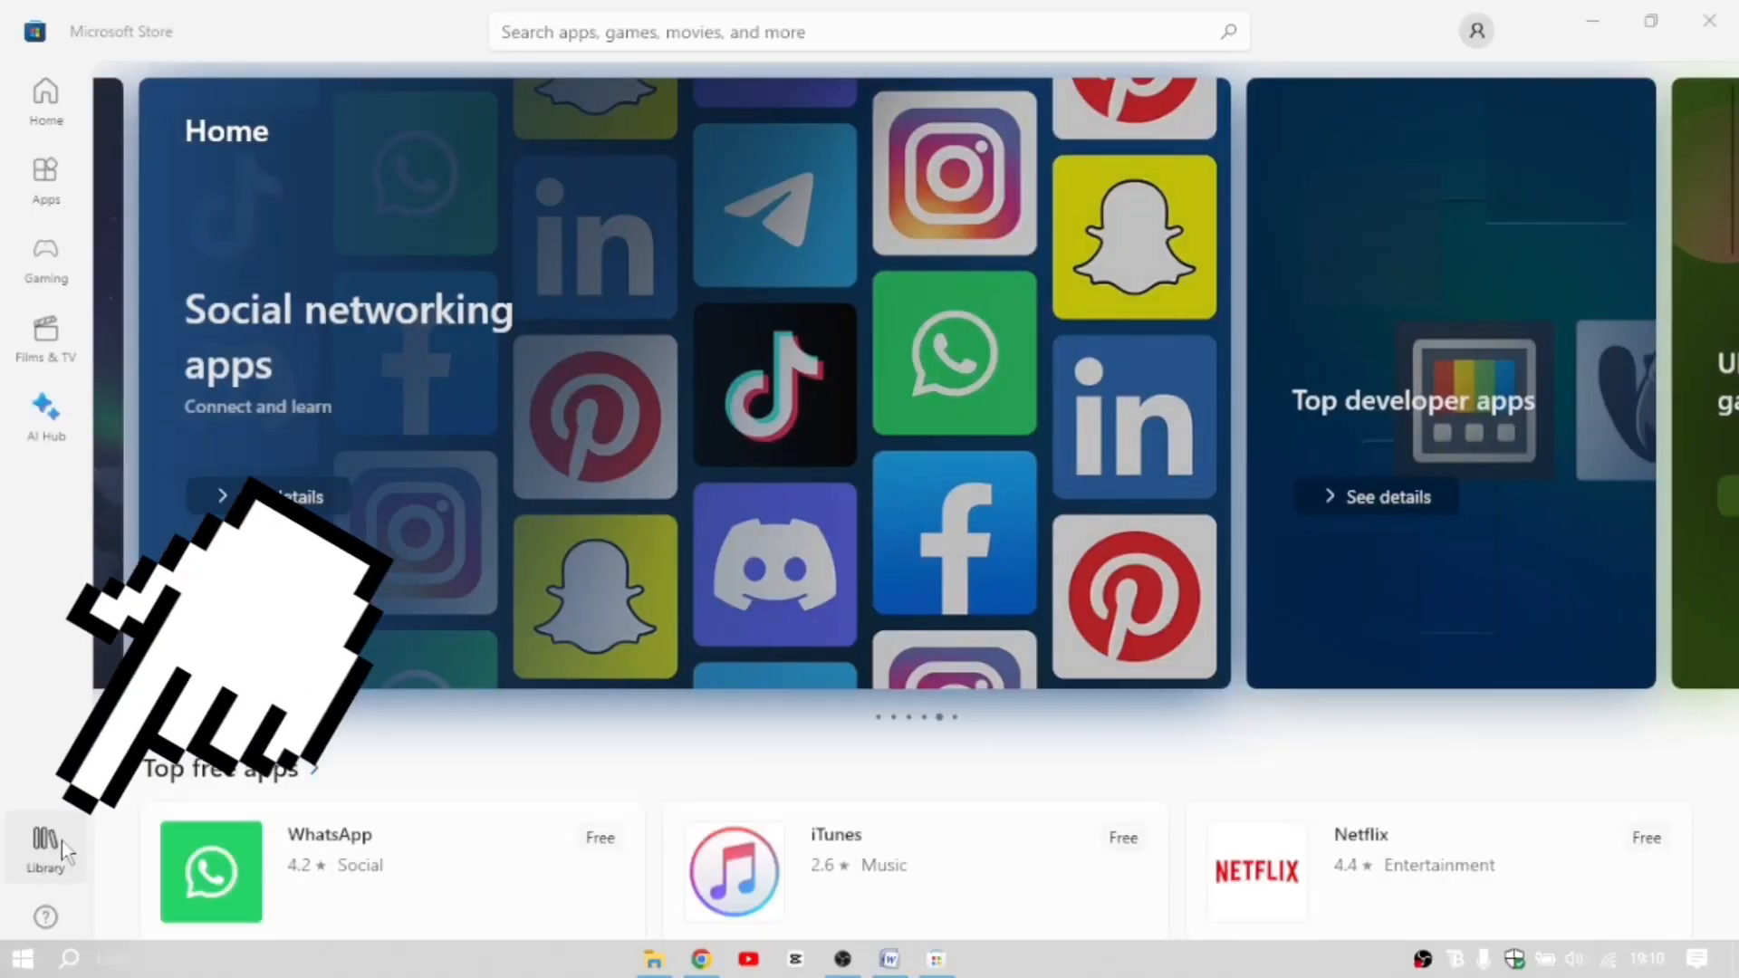
- Show the Library of installed apps in Microsoft Store and start Get updates
click(44, 842)
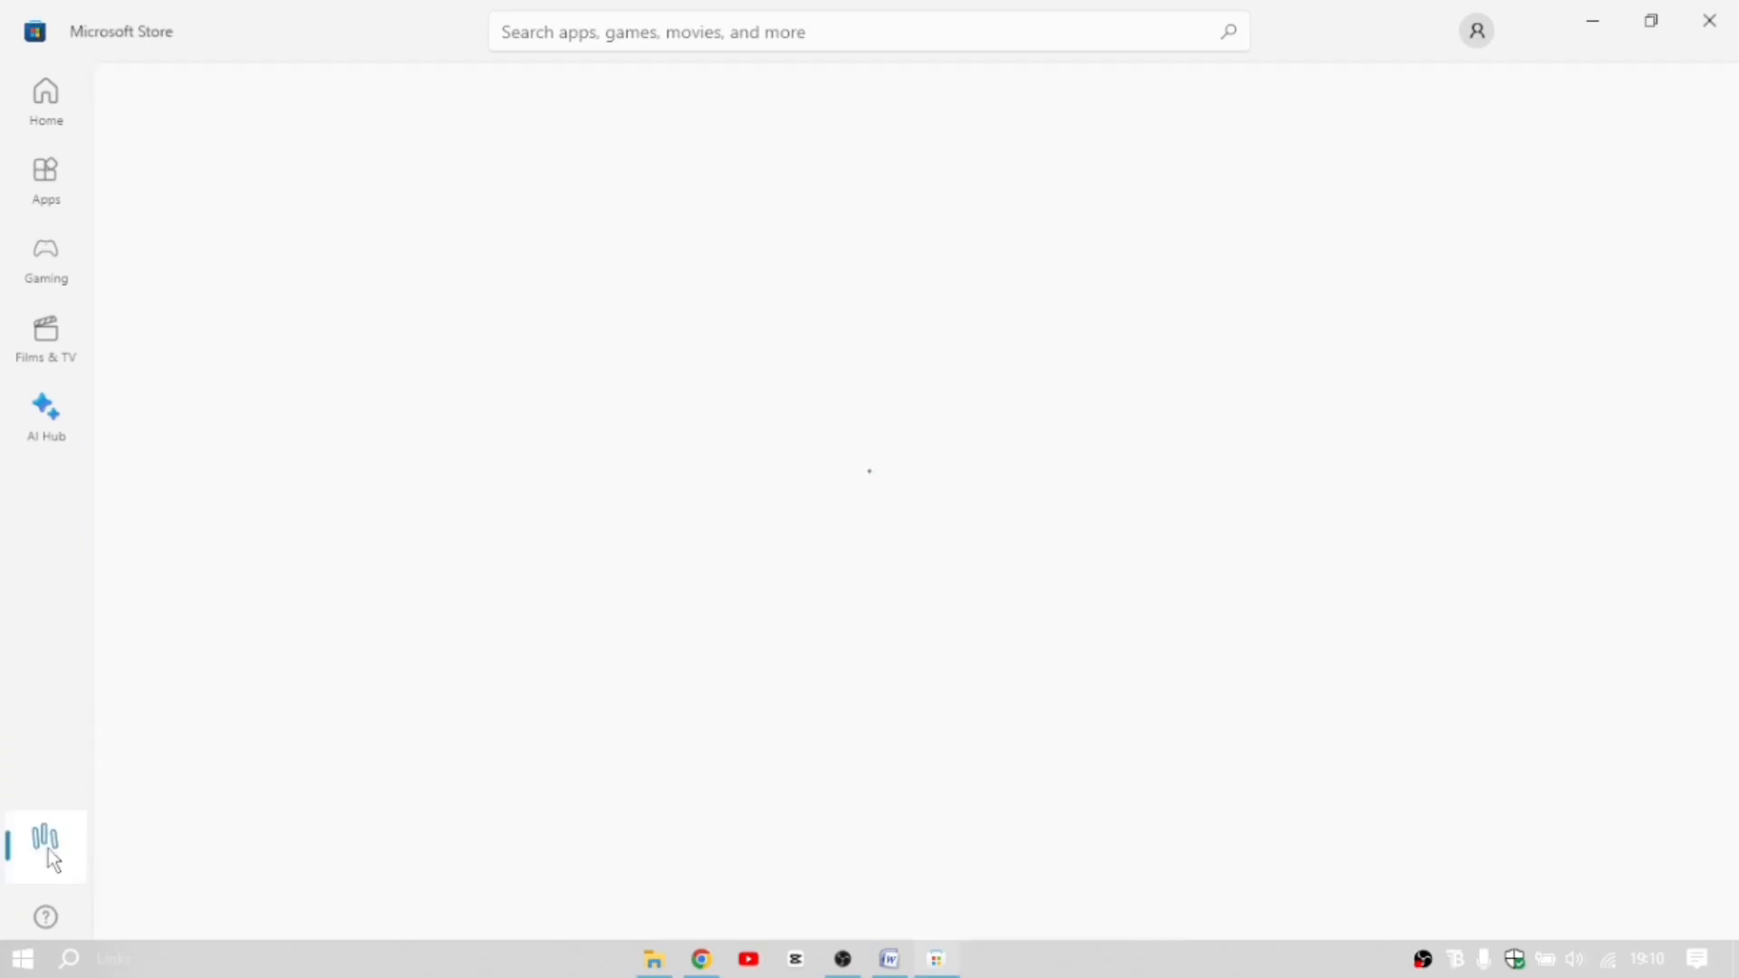
click(43, 846)
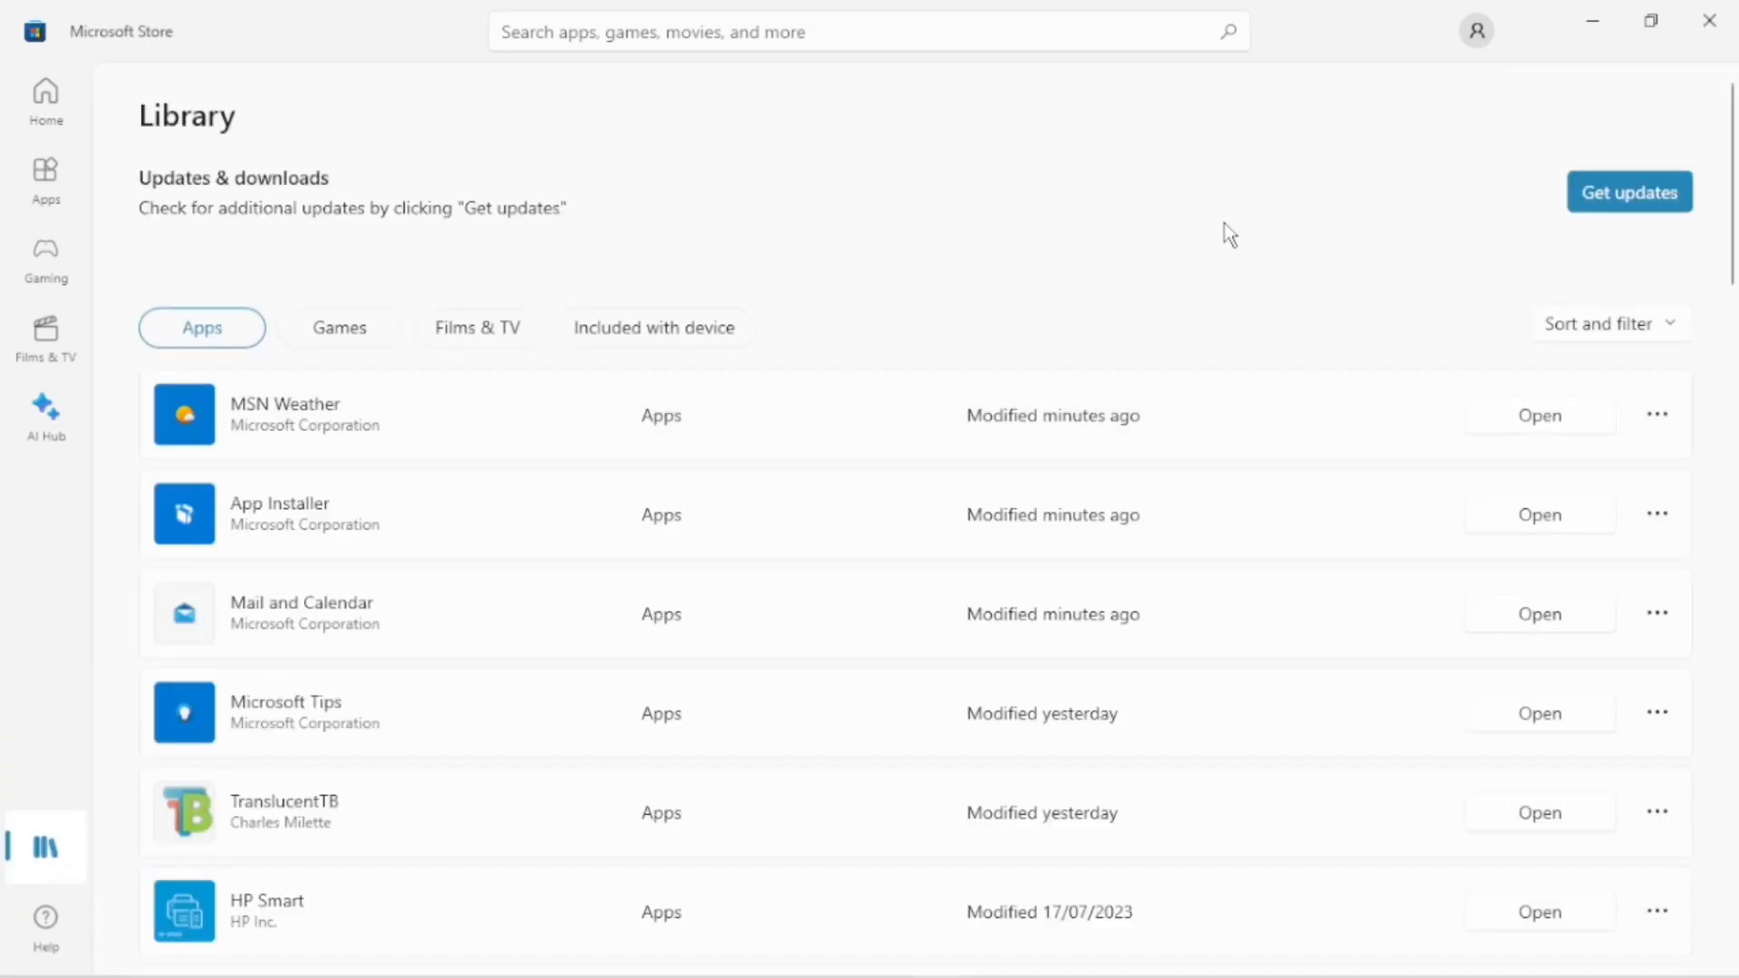
mouse_move(1038, 426)
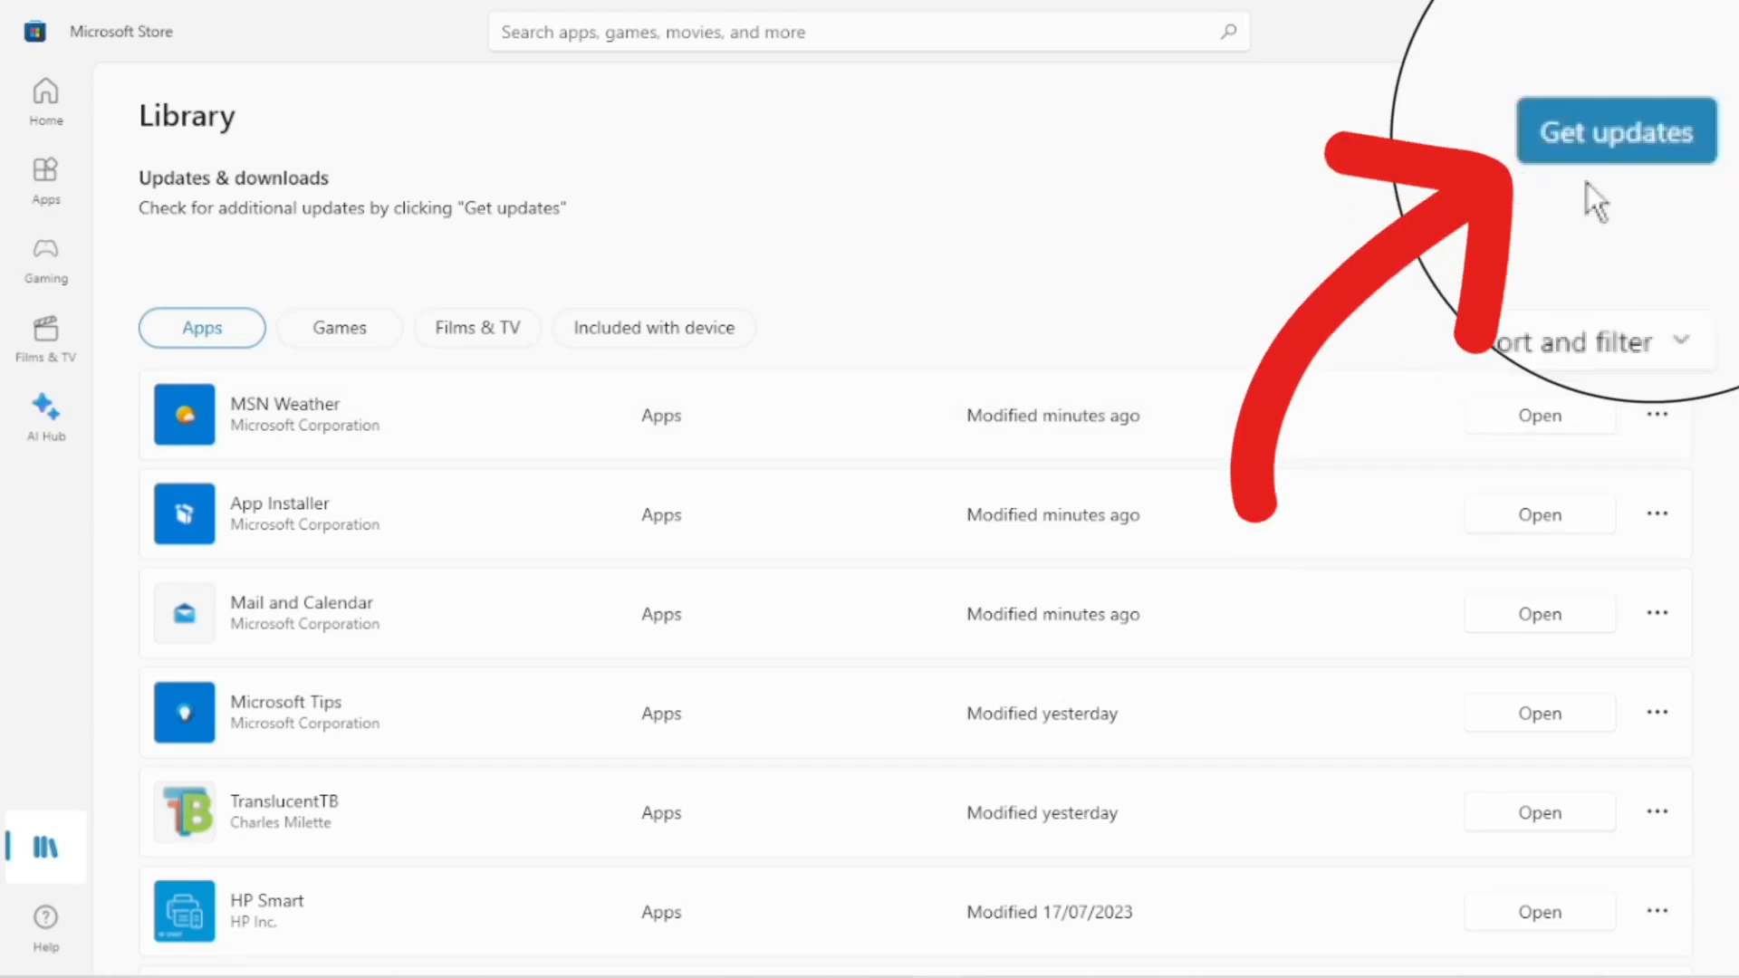
mouse_move(1575, 159)
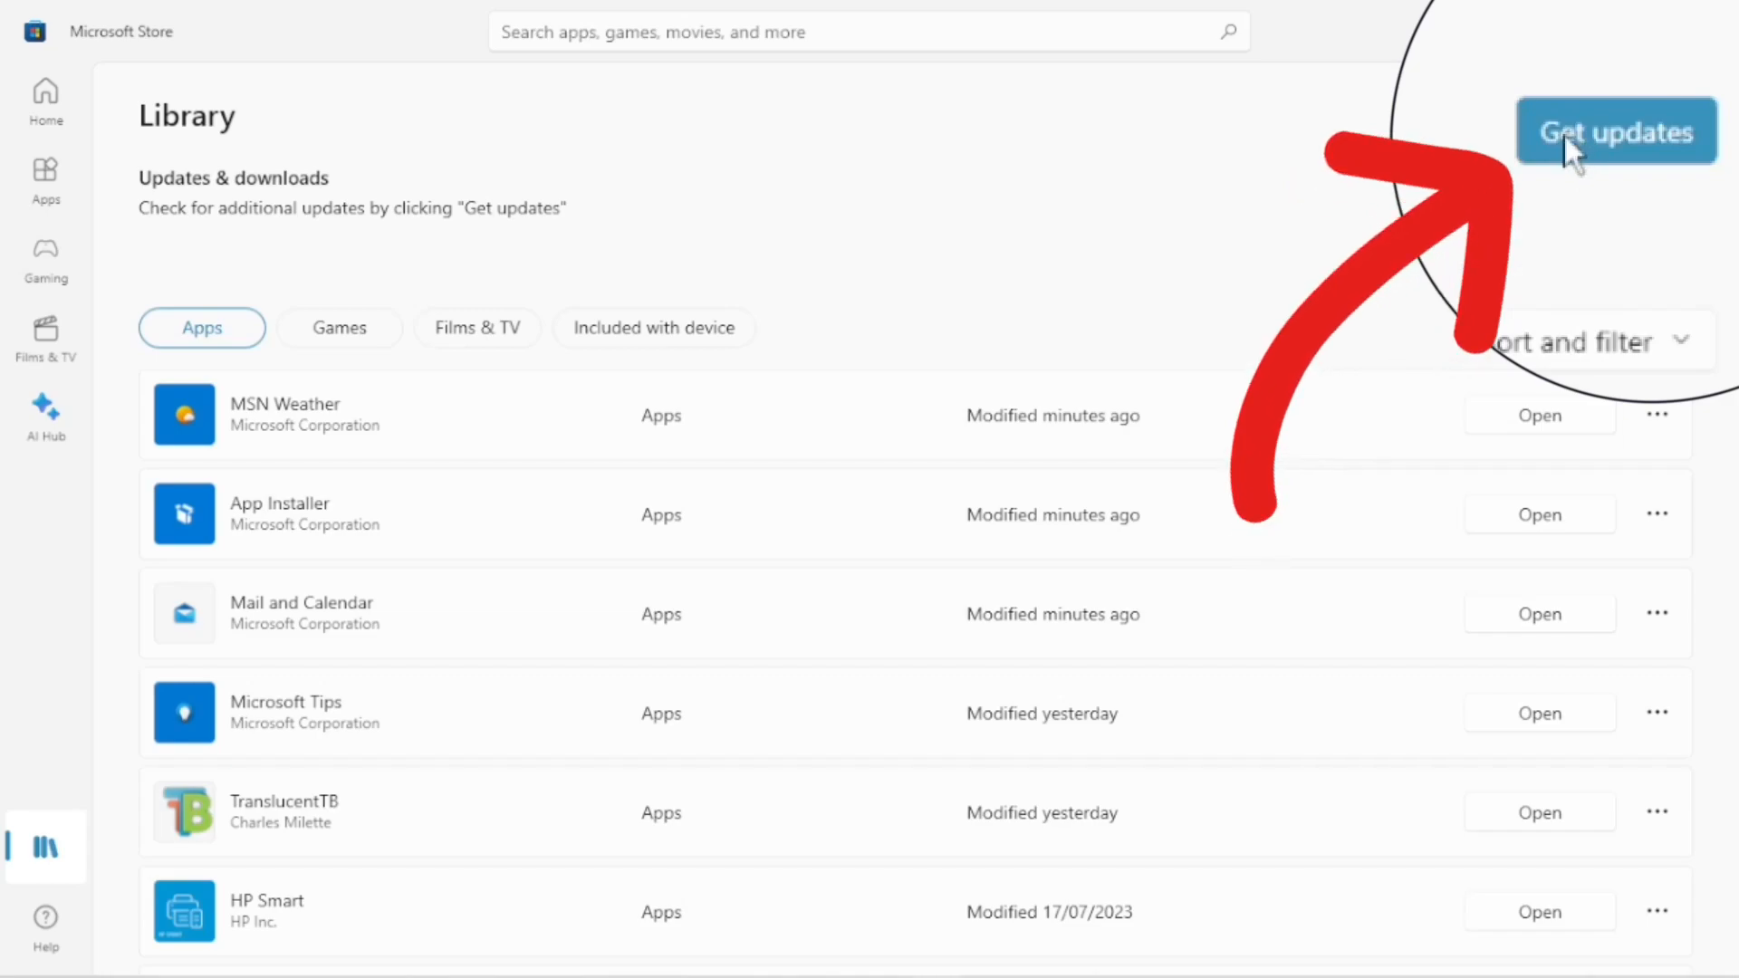
click(1616, 131)
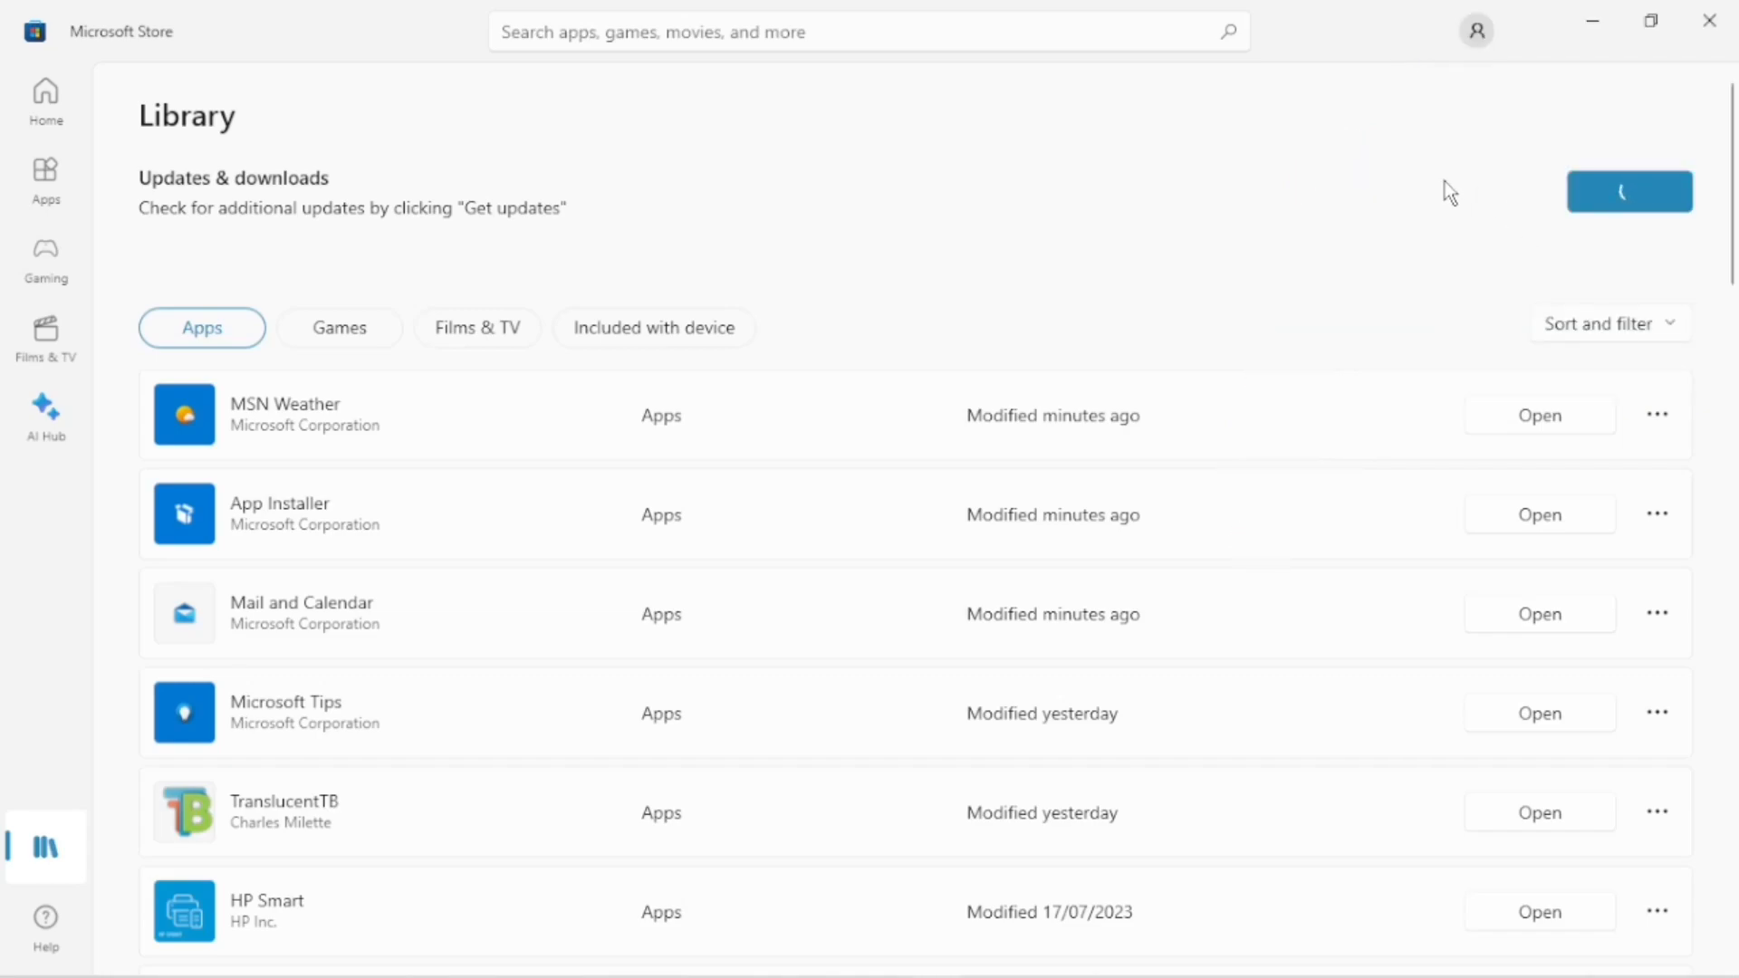